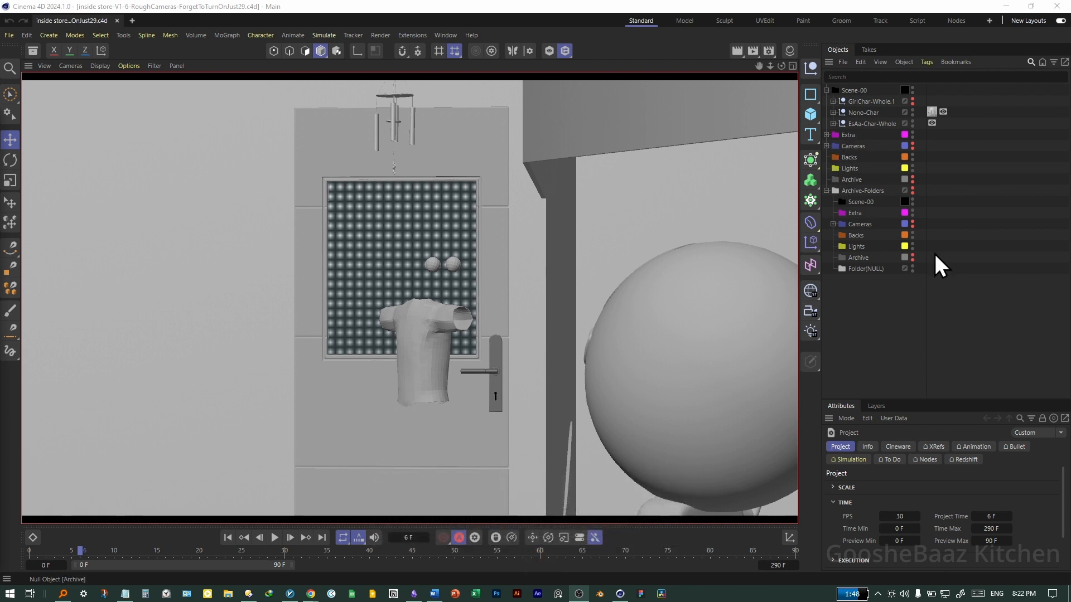
Step: Select a folder null in the Object Manager and scroll through its icon settings
left_click(830, 134)
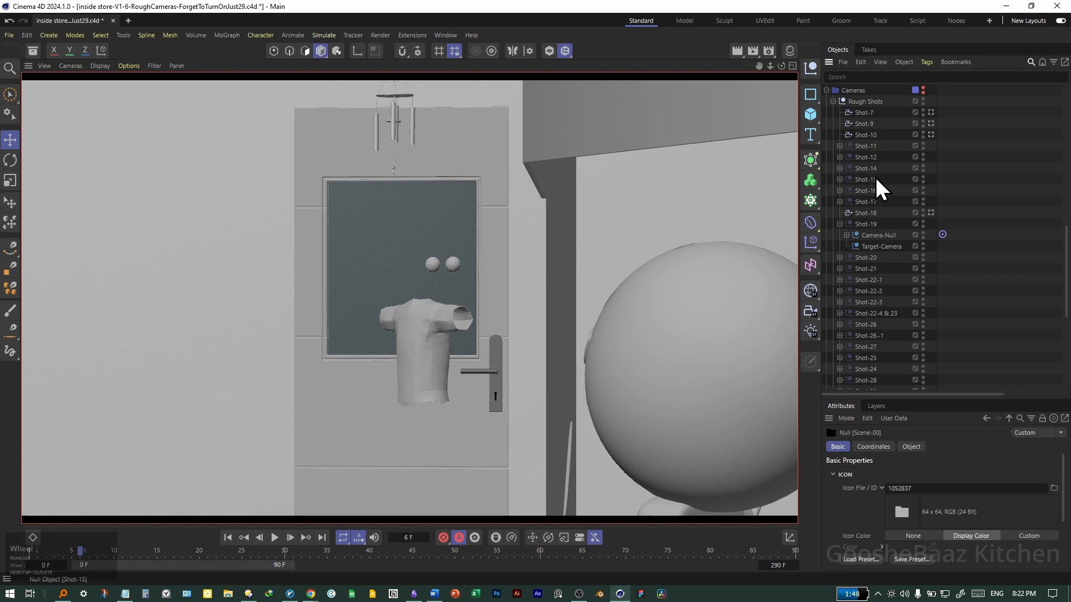
scroll("down", 3)
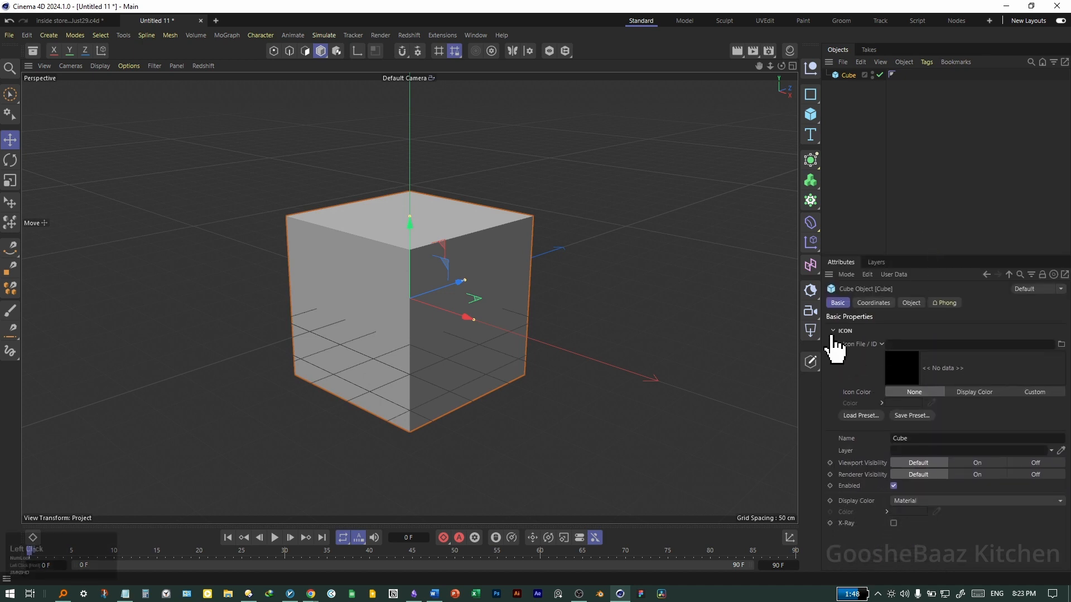
Step: Collapse and reopen the Cube's Icon settings section
left_click(833, 331)
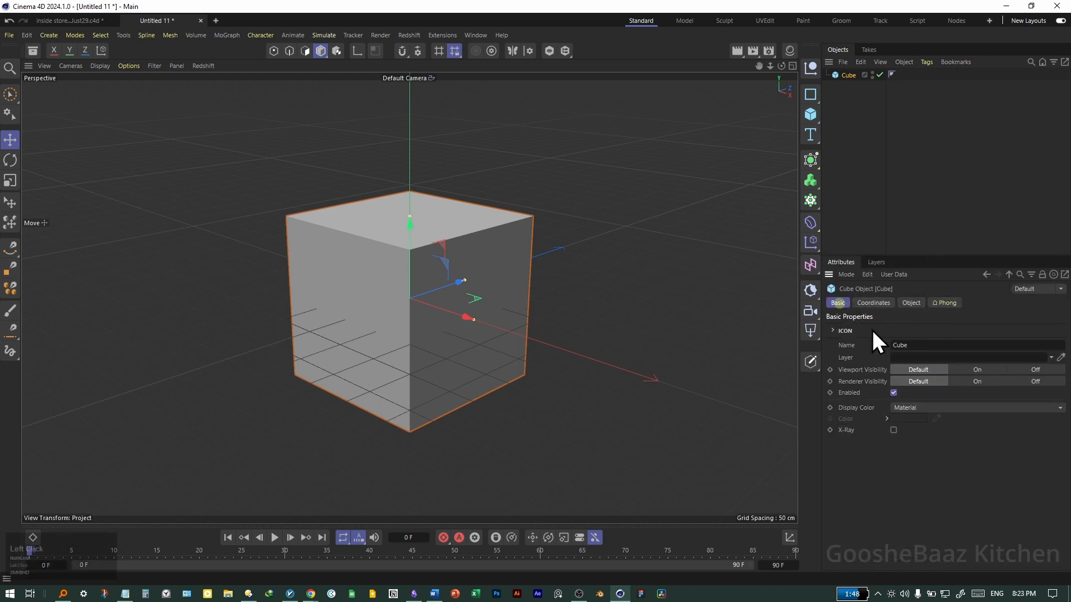
left_click(832, 330)
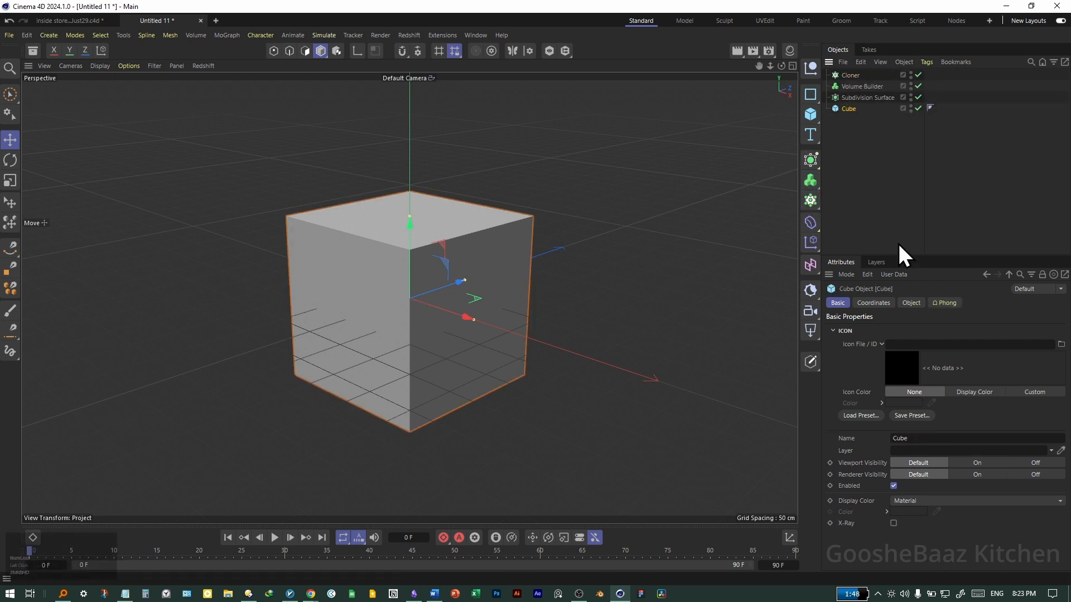
mouse_move(892, 205)
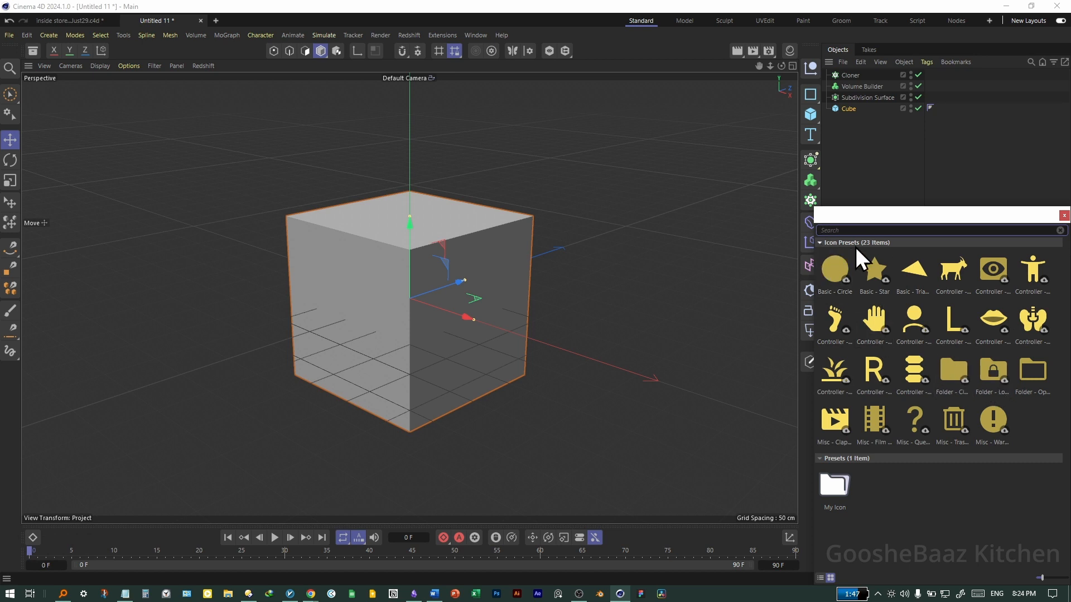
mouse_move(952, 272)
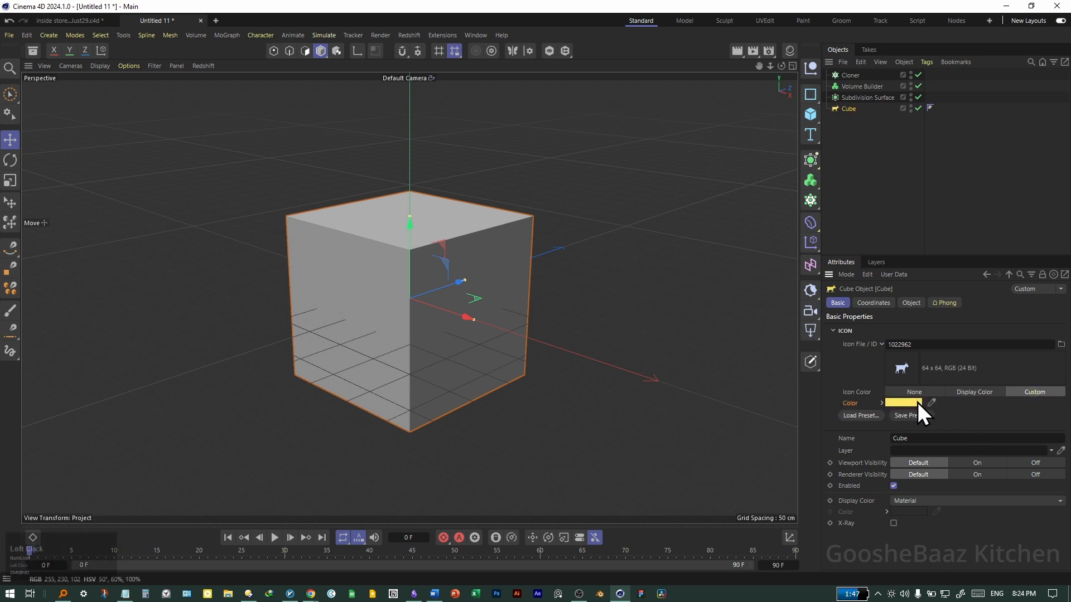
Step: Tint the Cube's icon green using the Color Chooser
left_click(902, 403)
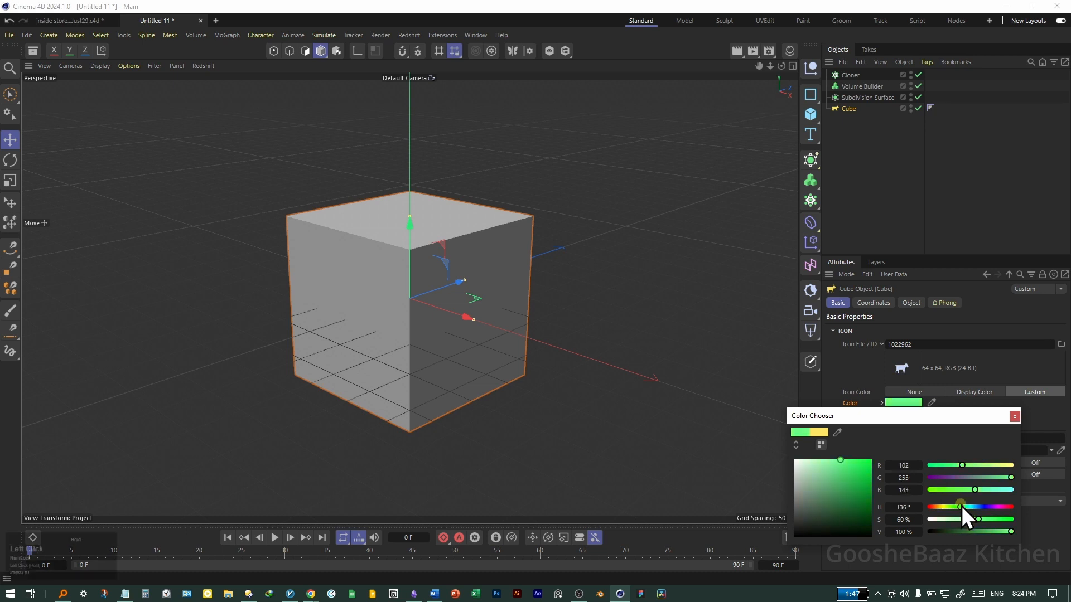
left_click(1013, 417)
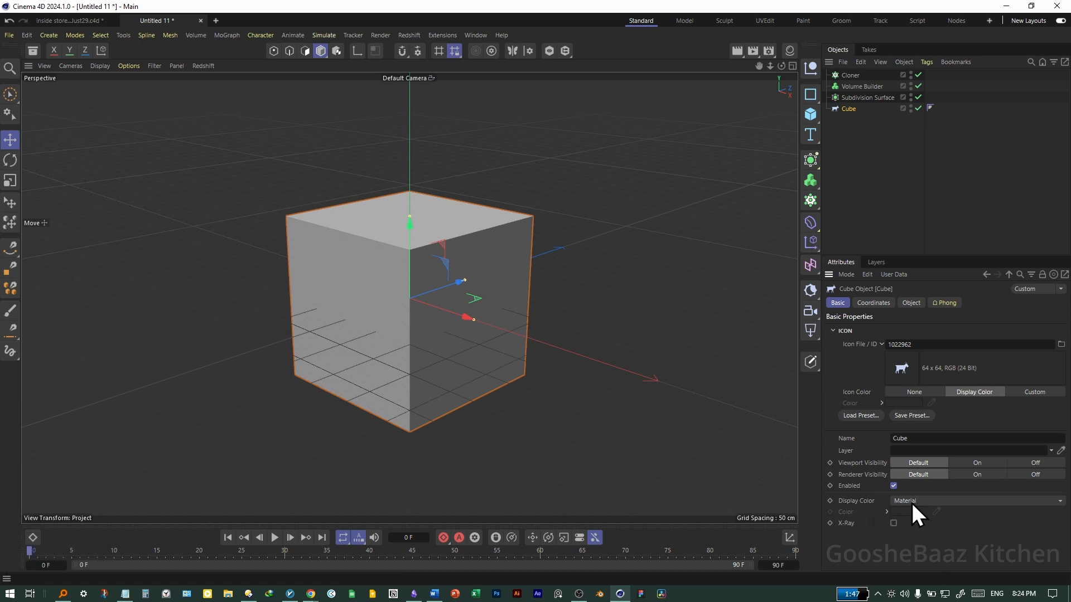
Step: Switch the Cube's display colour to a custom colour
left_click(913, 438)
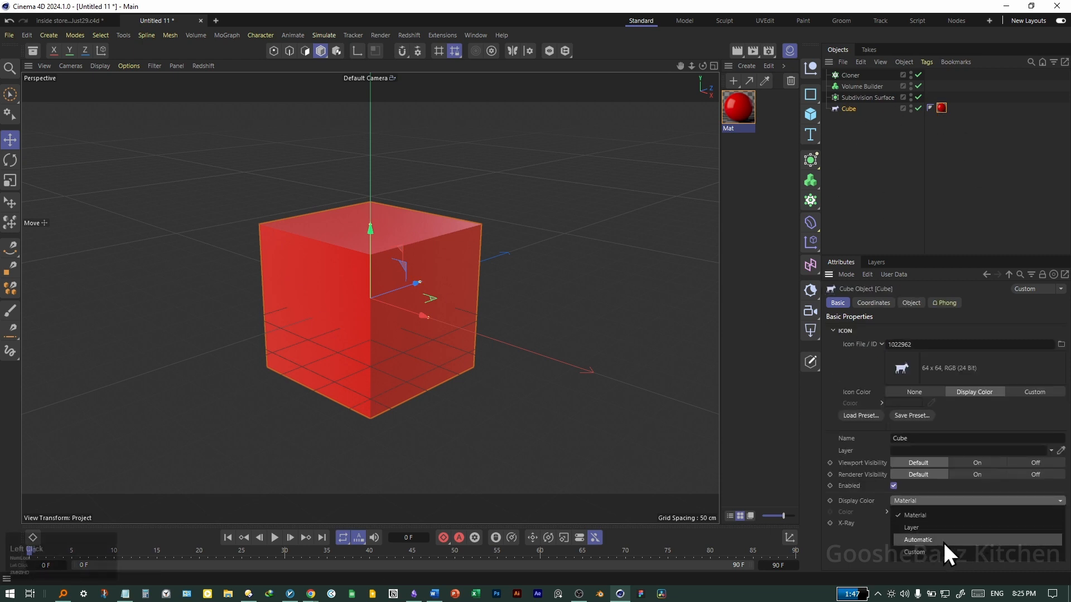
left_click(914, 552)
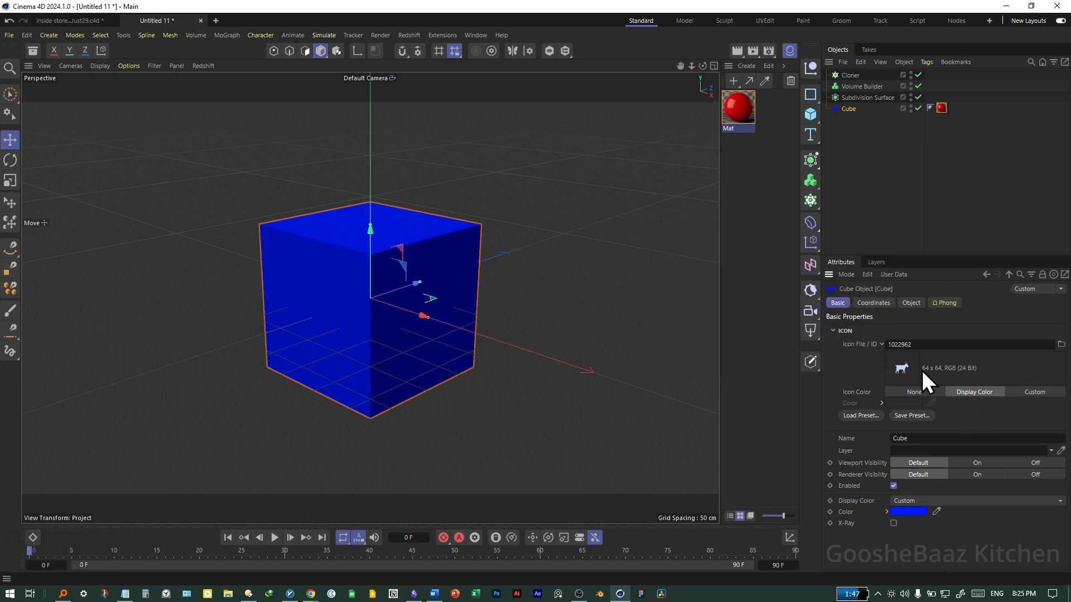
mouse_move(976, 420)
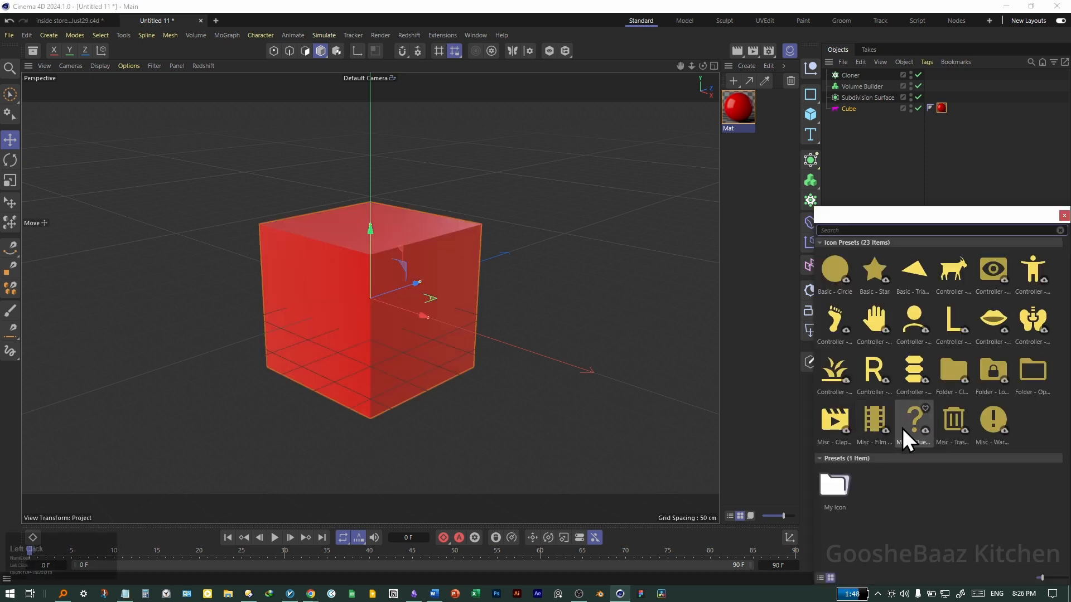
mouse_move(874, 372)
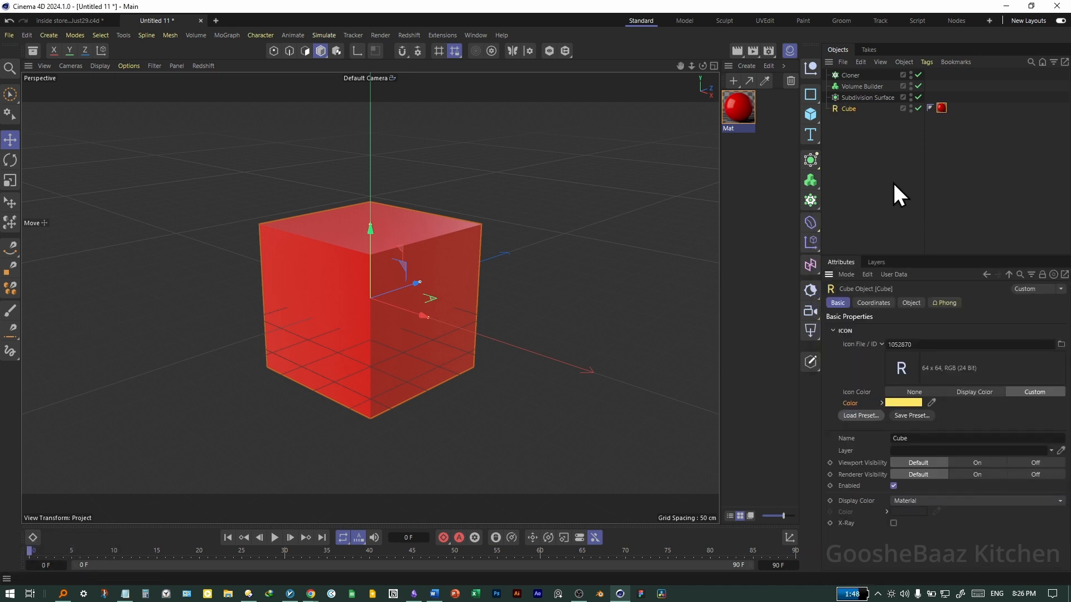
mouse_move(805, 198)
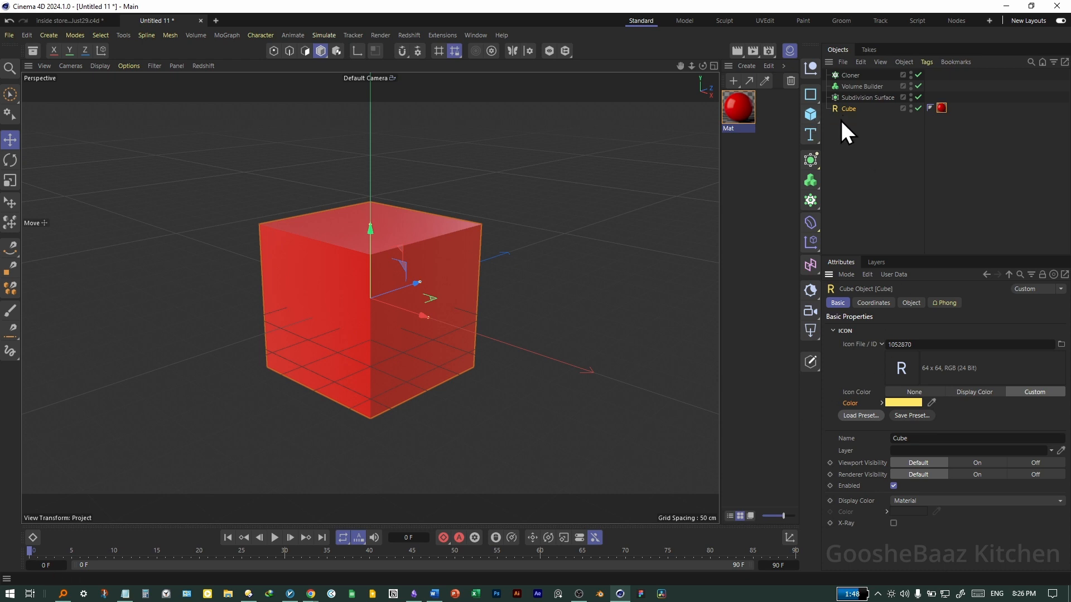
mouse_move(929, 344)
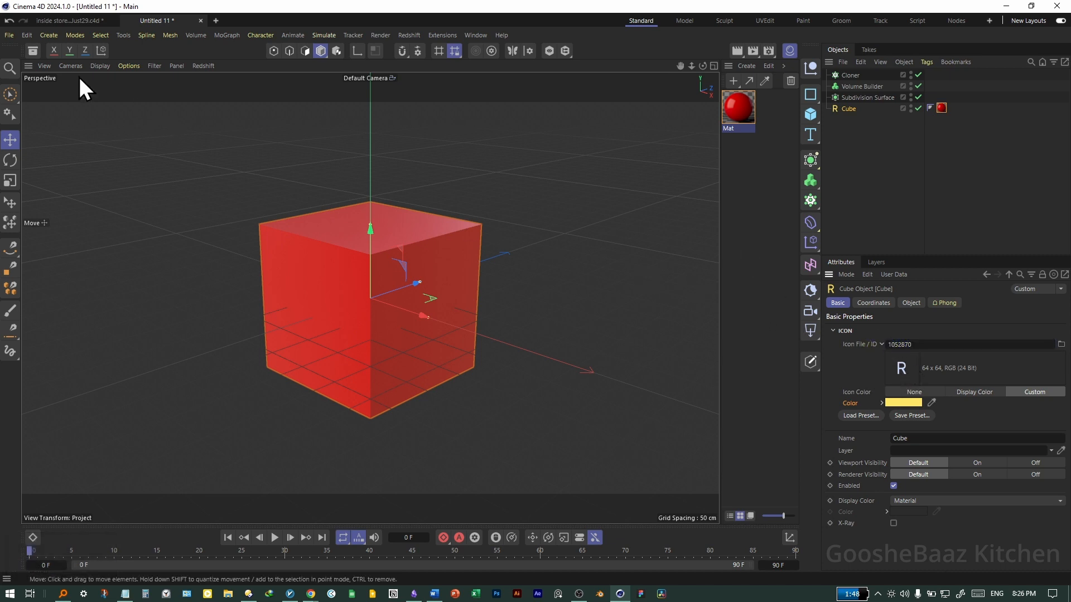
Step: Open the Asset Browser and show the Icon Presets collection
left_click(30, 51)
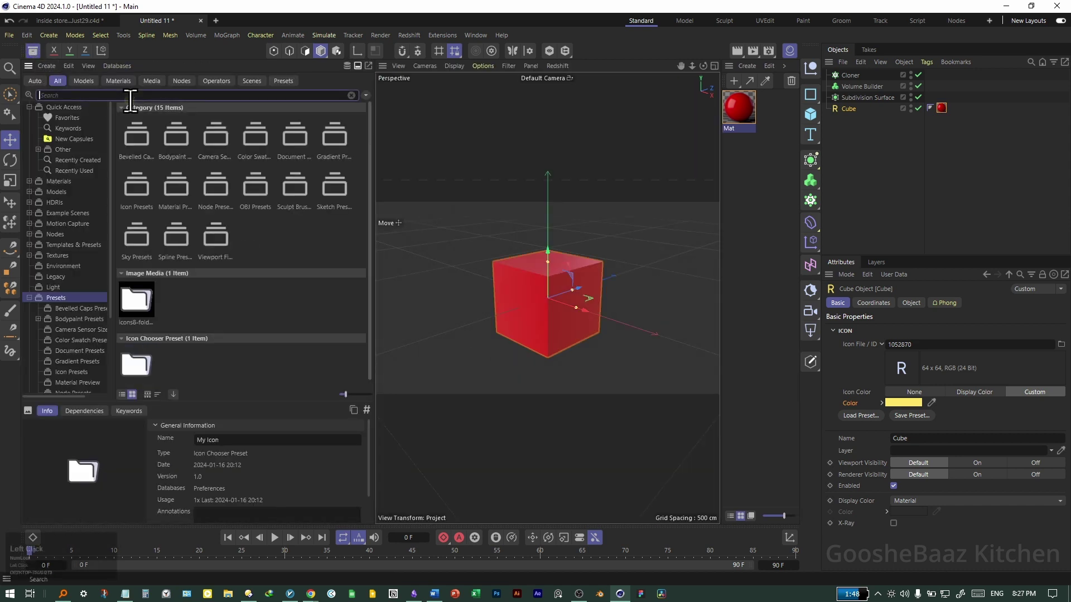
left_click(71, 372)
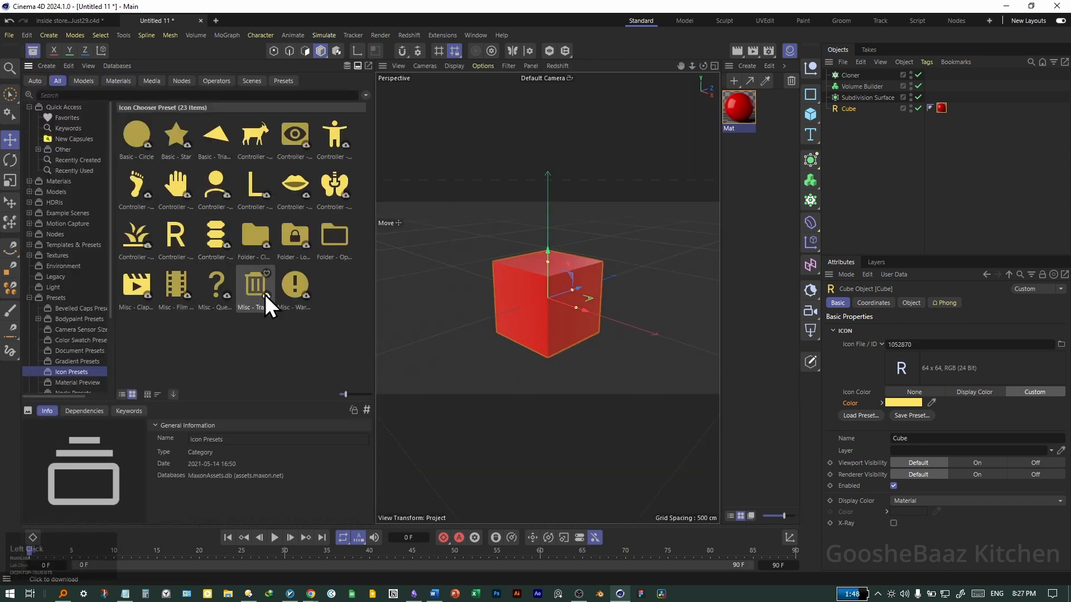
left_click(294, 134)
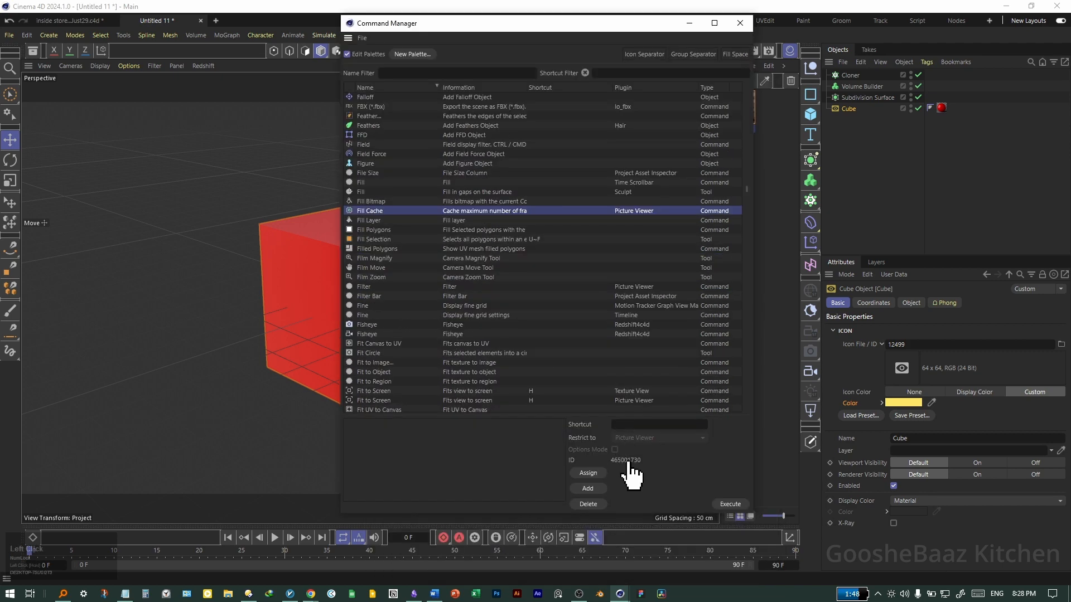
Step: Copy the command's ID from the Command Manager list
right_click(624, 460)
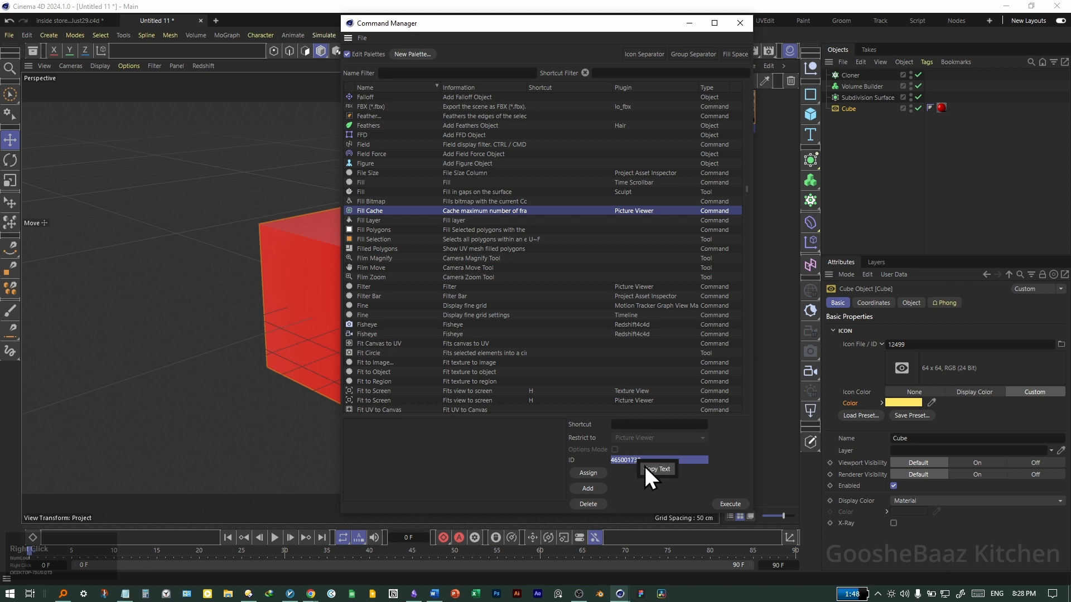
left_click(740, 23)
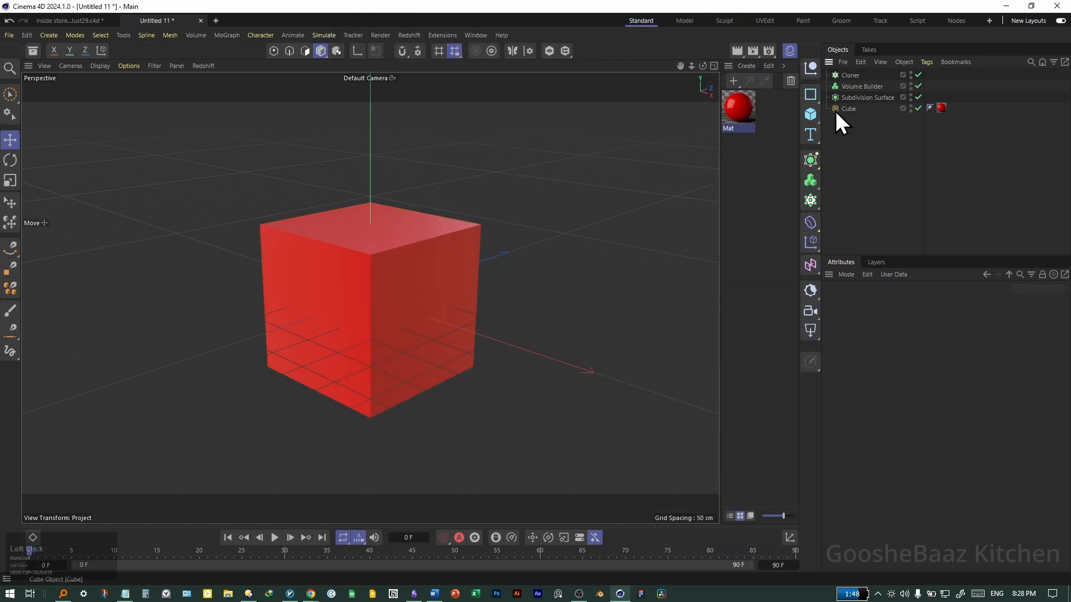
Step: Deselect all objects in the Object Manager
left_click(848, 108)
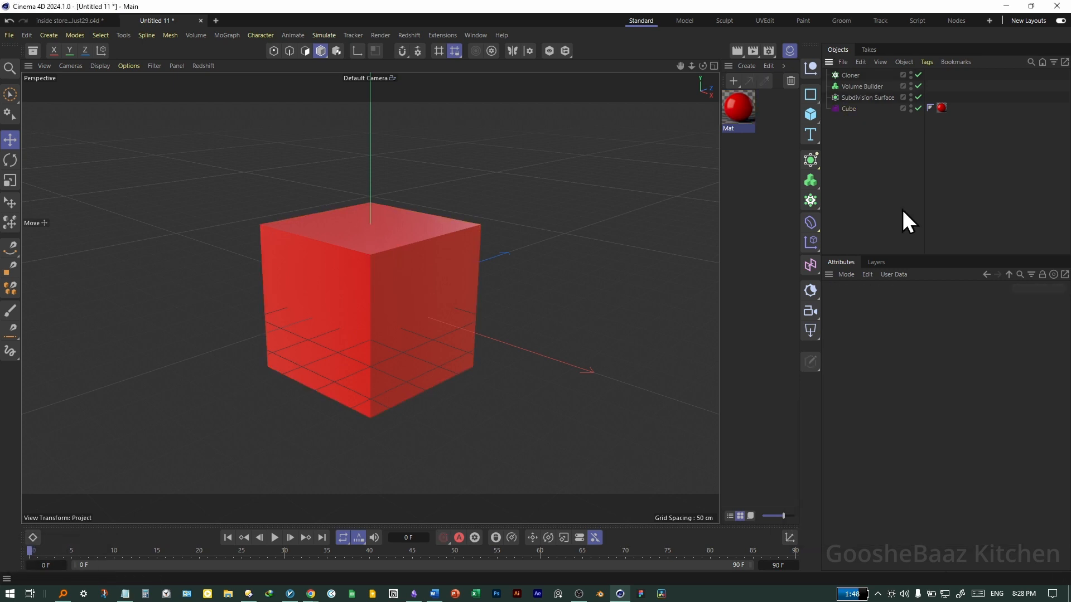
mouse_move(862, 398)
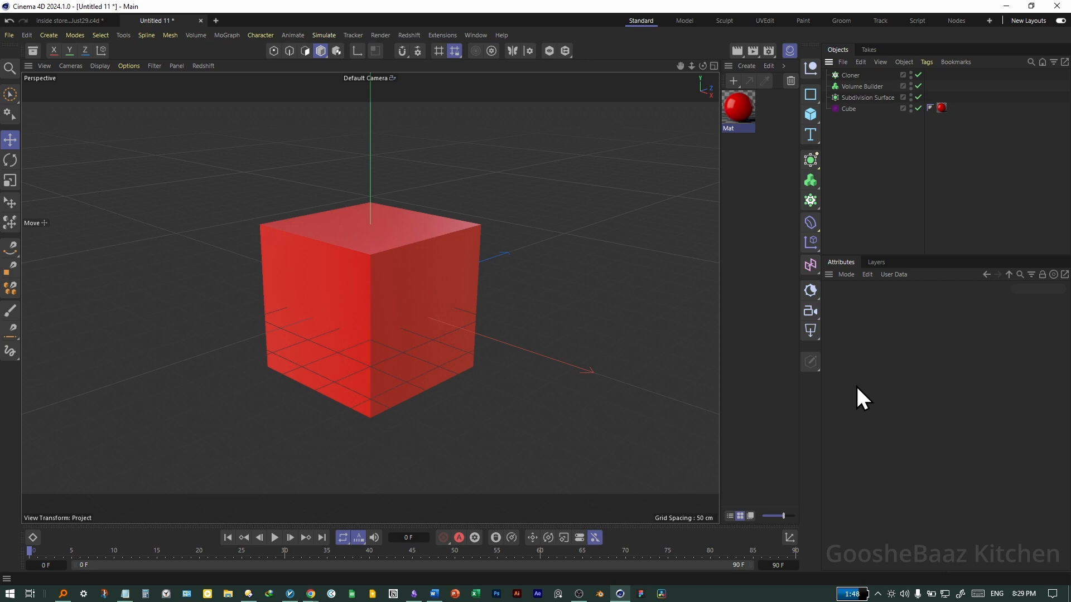
mouse_move(628, 403)
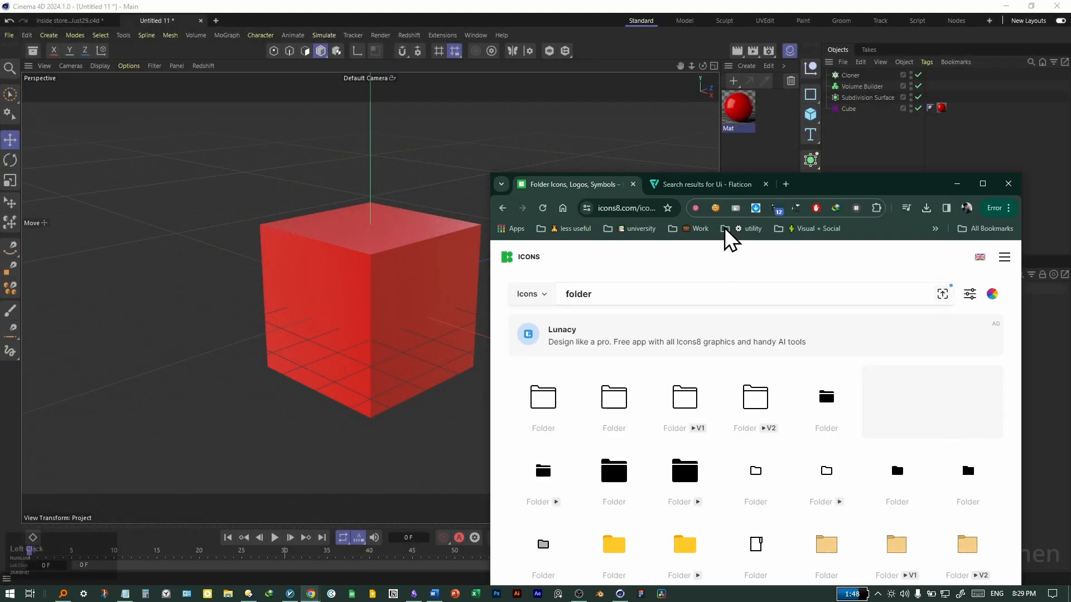
Step: Download the outlined Icons8 folder icon as a 64-pixel PNG
left_click(982, 184)
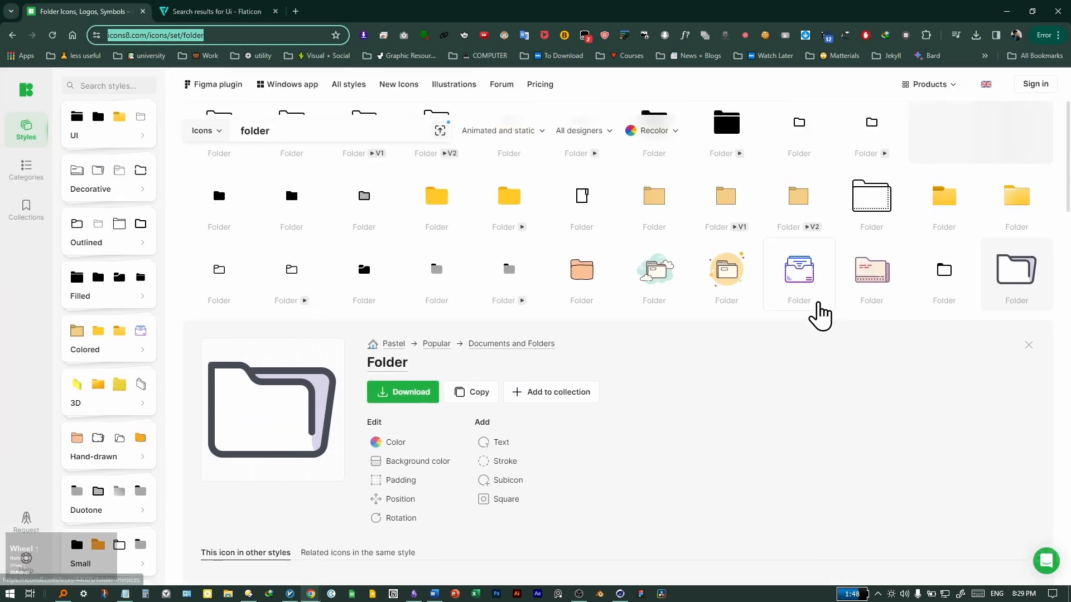
scroll("down", 3)
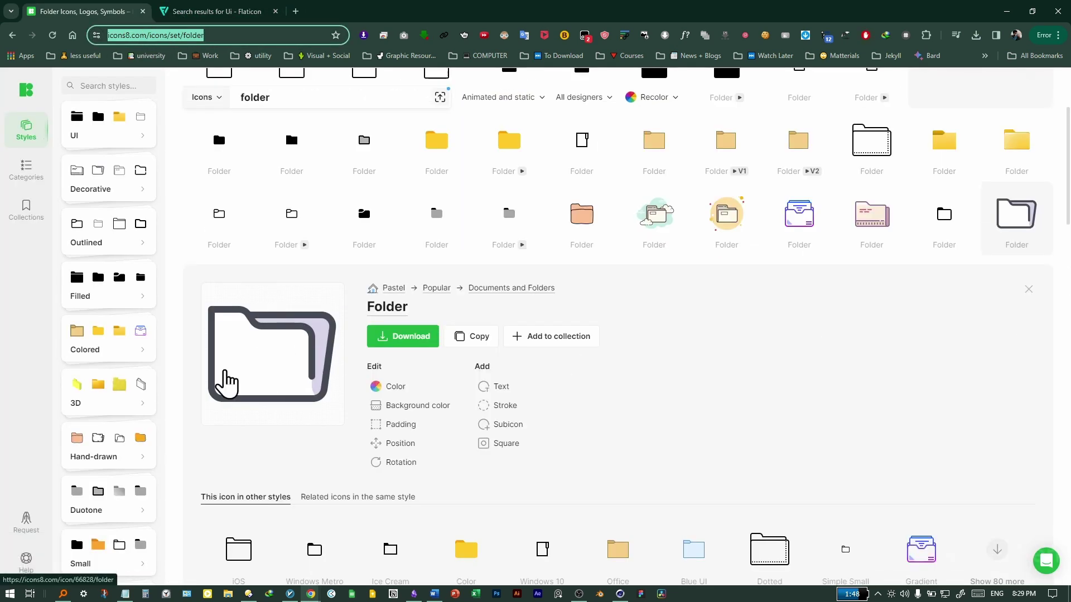
left_click(402, 336)
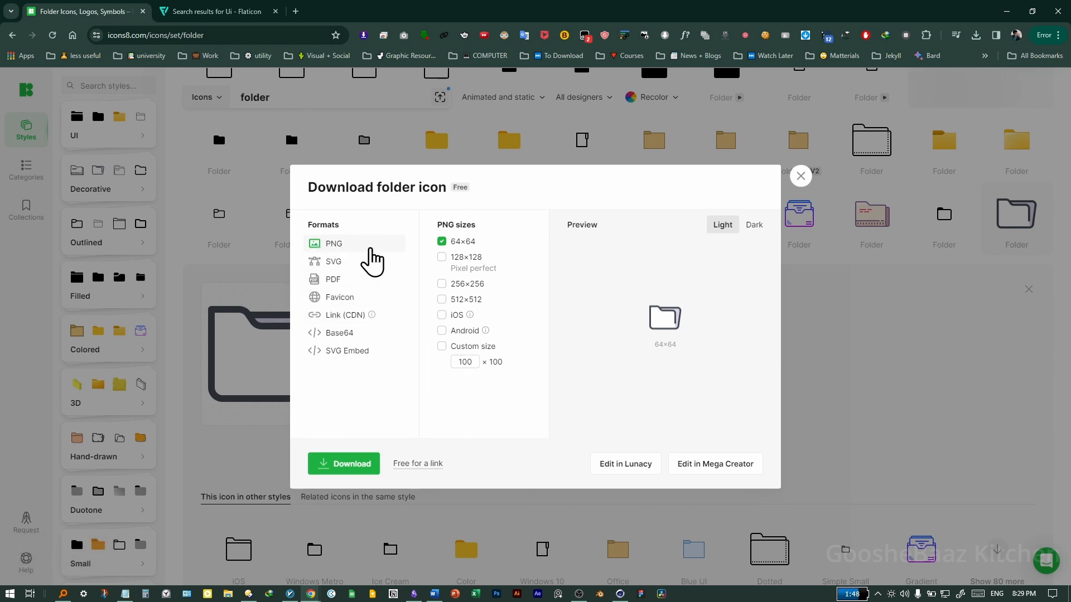
mouse_move(572, 342)
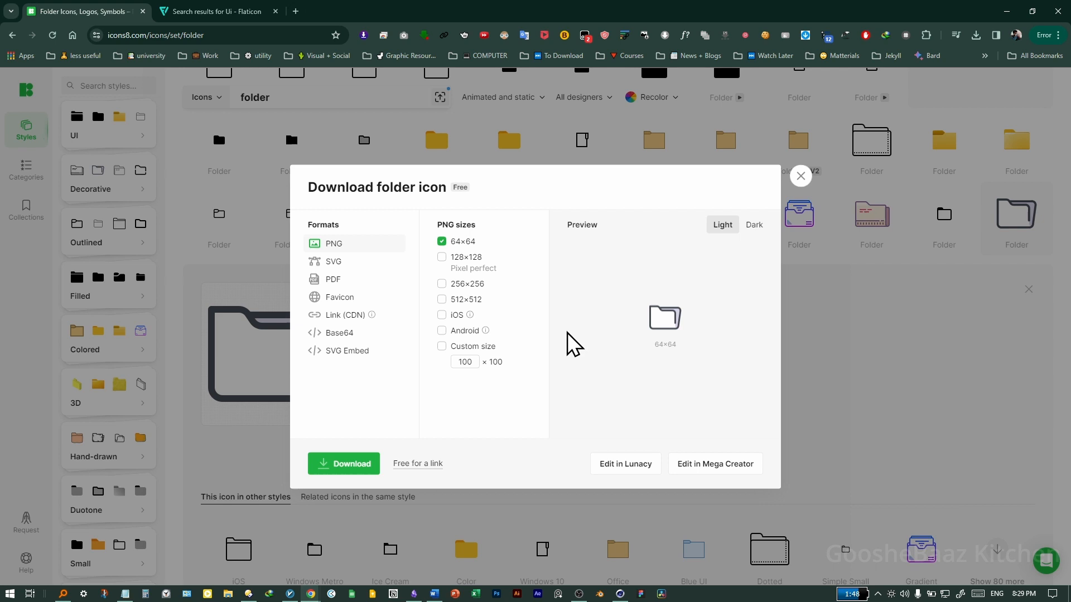
left_click(334, 261)
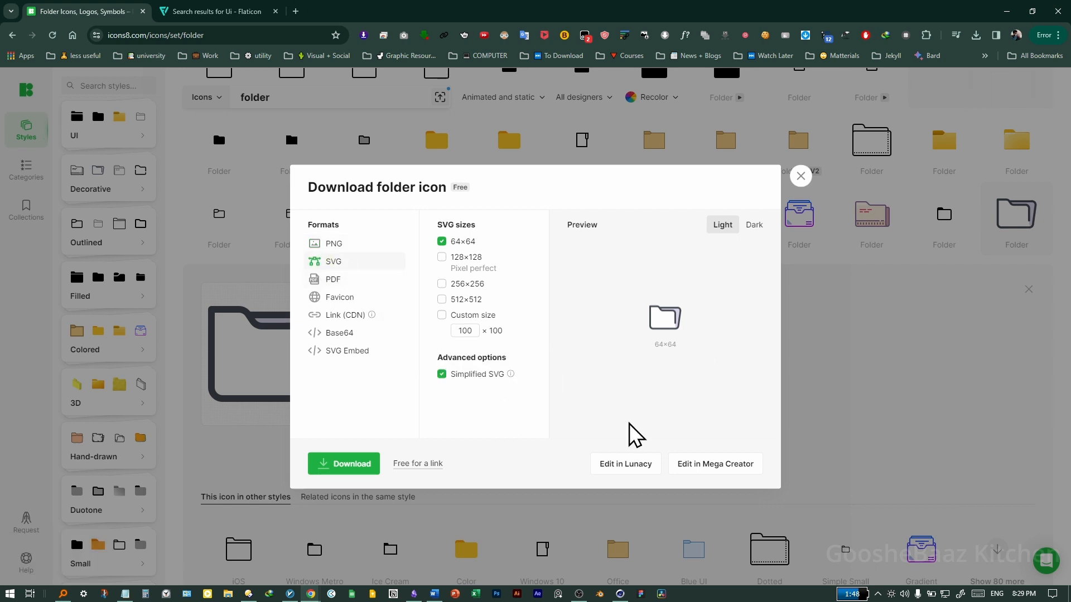
left_click(334, 244)
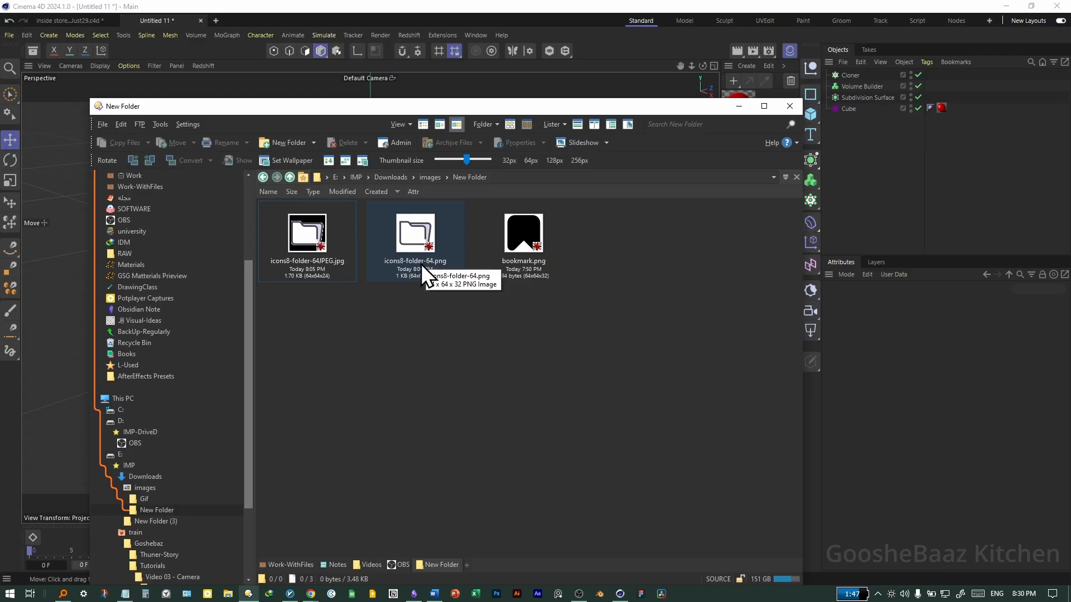
Step: Load icons8-folder-64.png as the Cube's icon file and copy it into the project
left_click(415, 235)
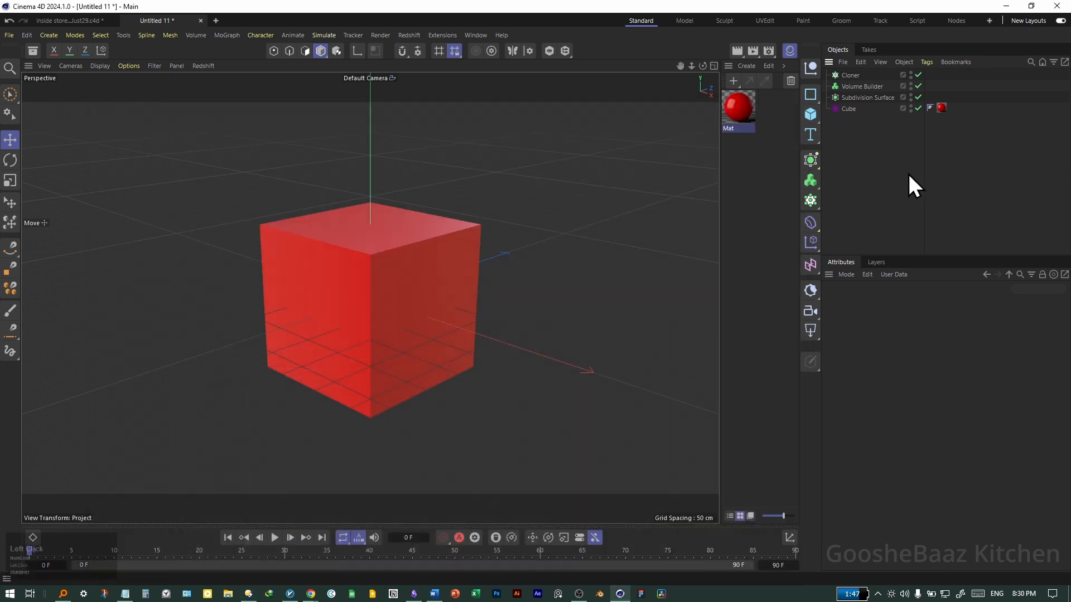
left_click(848, 109)
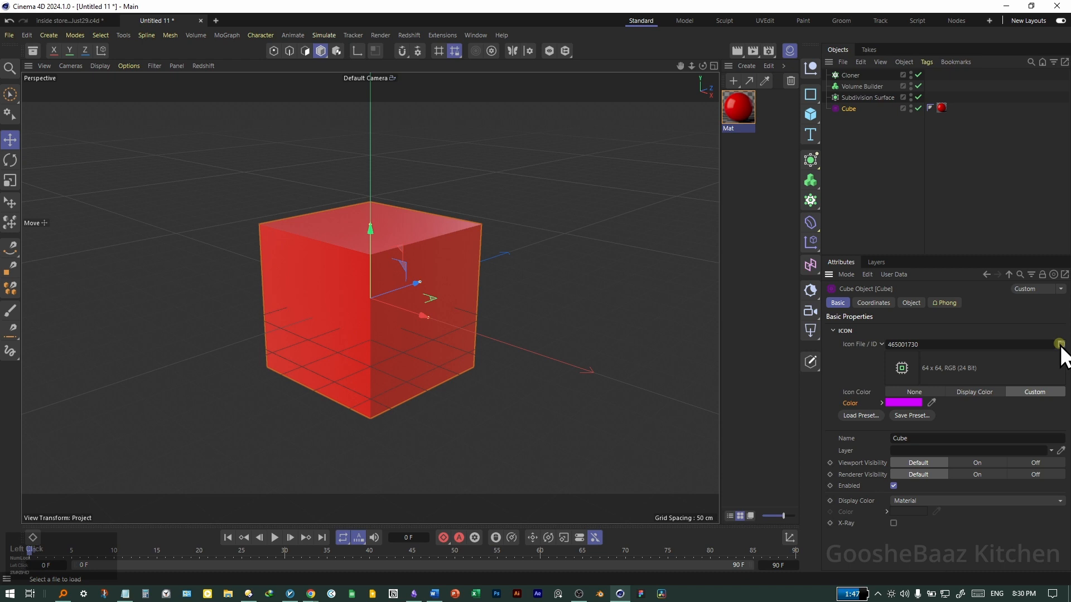
left_click(1059, 344)
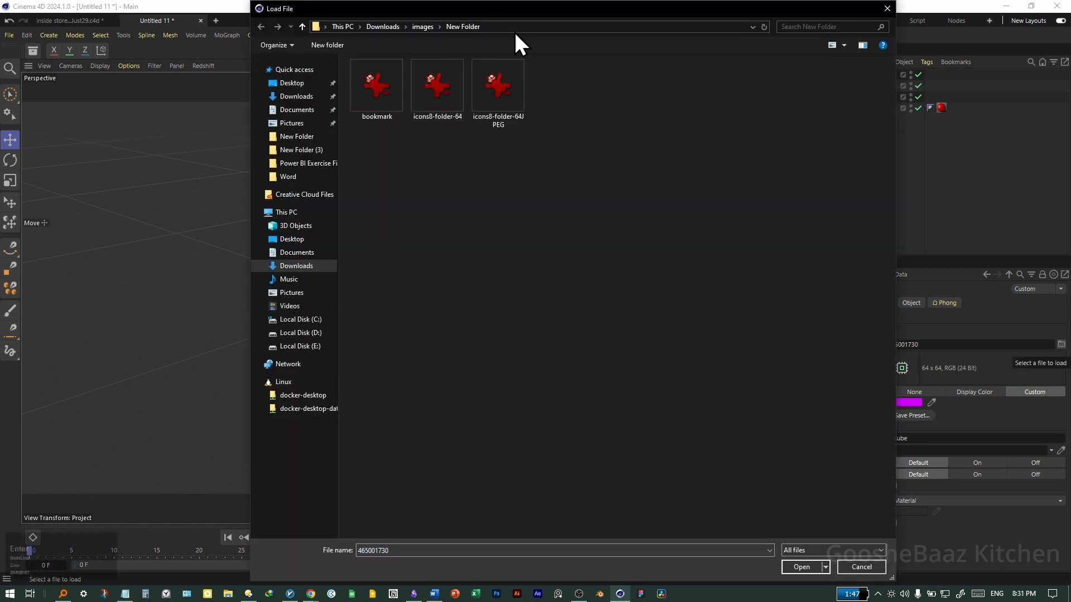
left_click(800, 567)
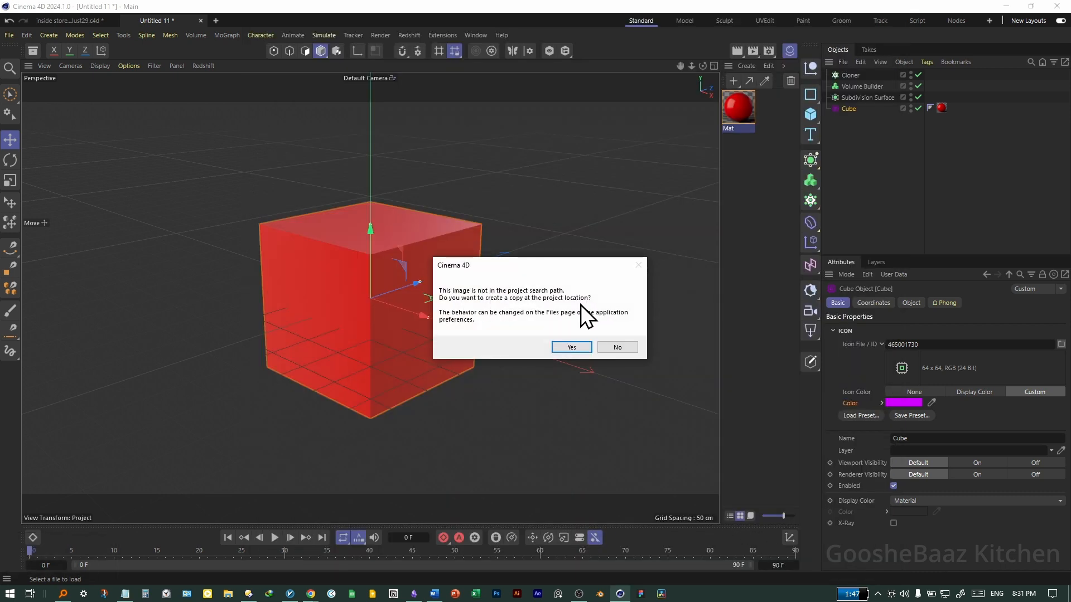
mouse_move(509, 319)
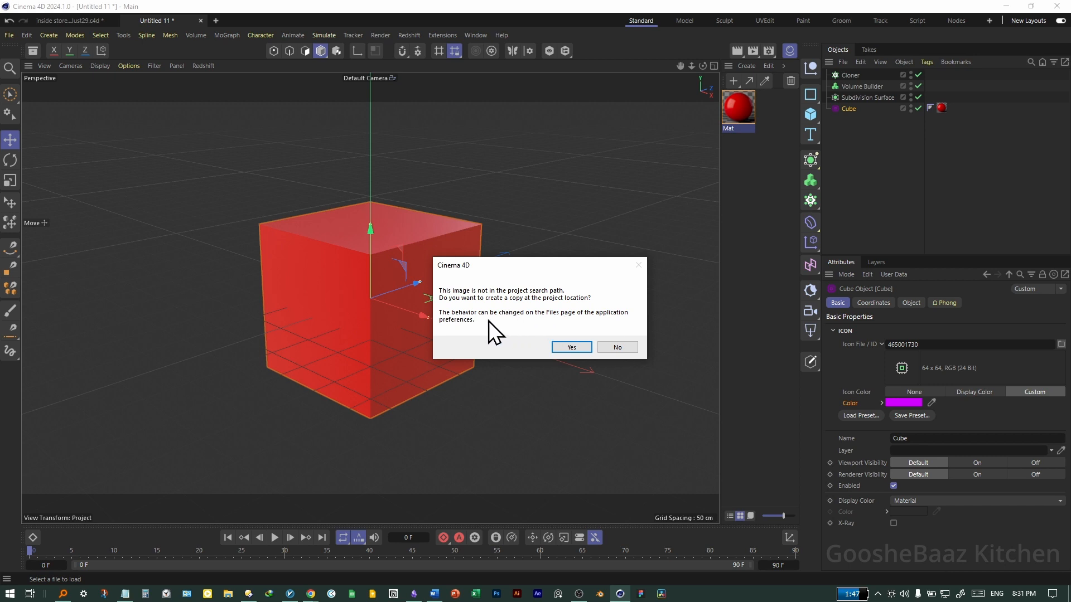
mouse_move(546, 375)
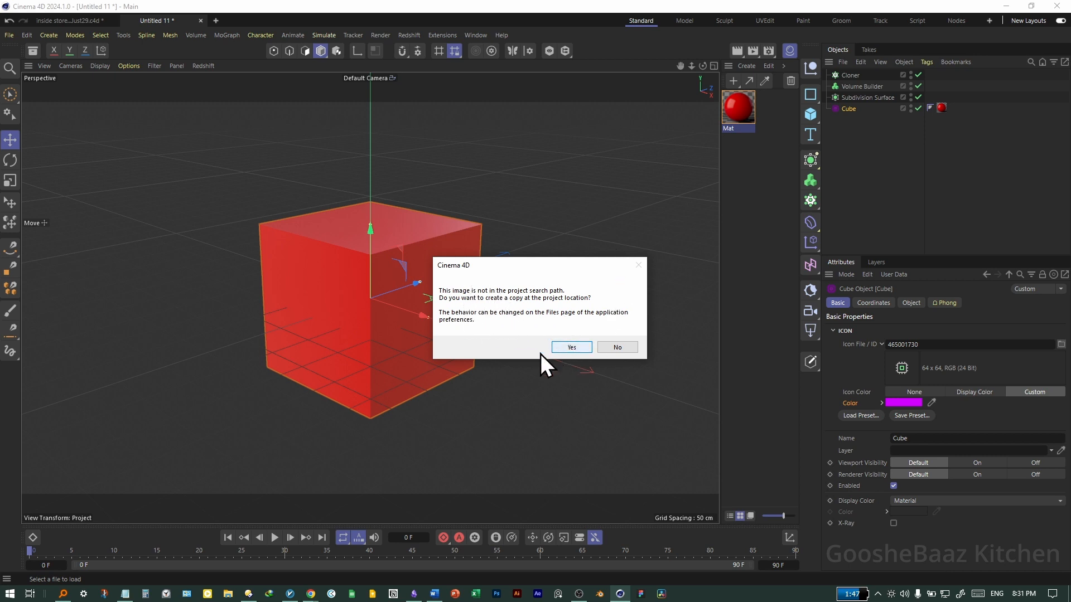
left_click(571, 346)
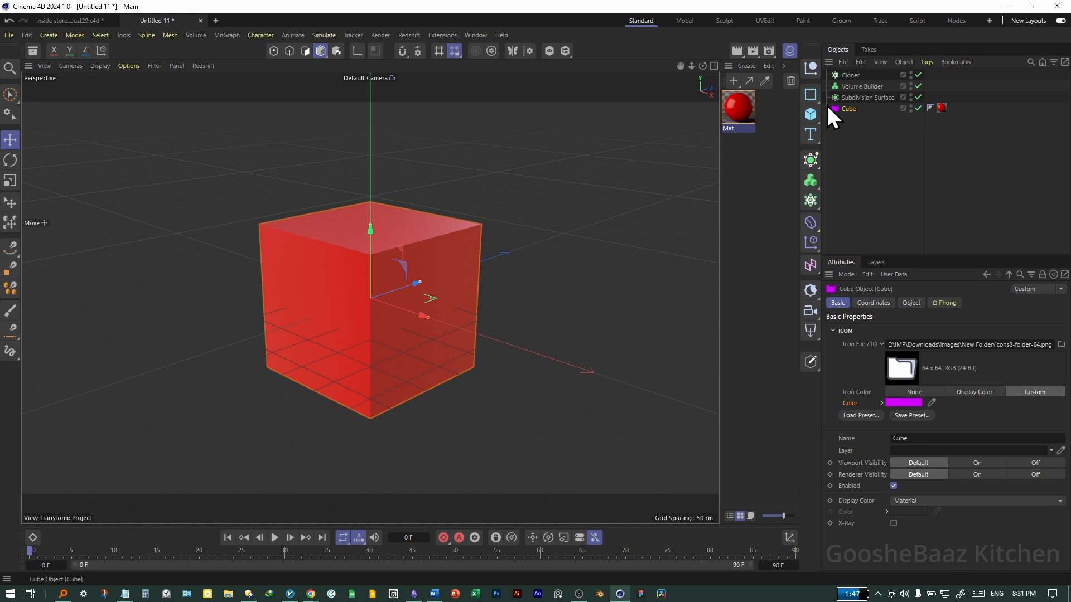
Step: Try the SVG, JPEG folder and bookmark PNG images as the Cube's icon
left_click(903, 403)
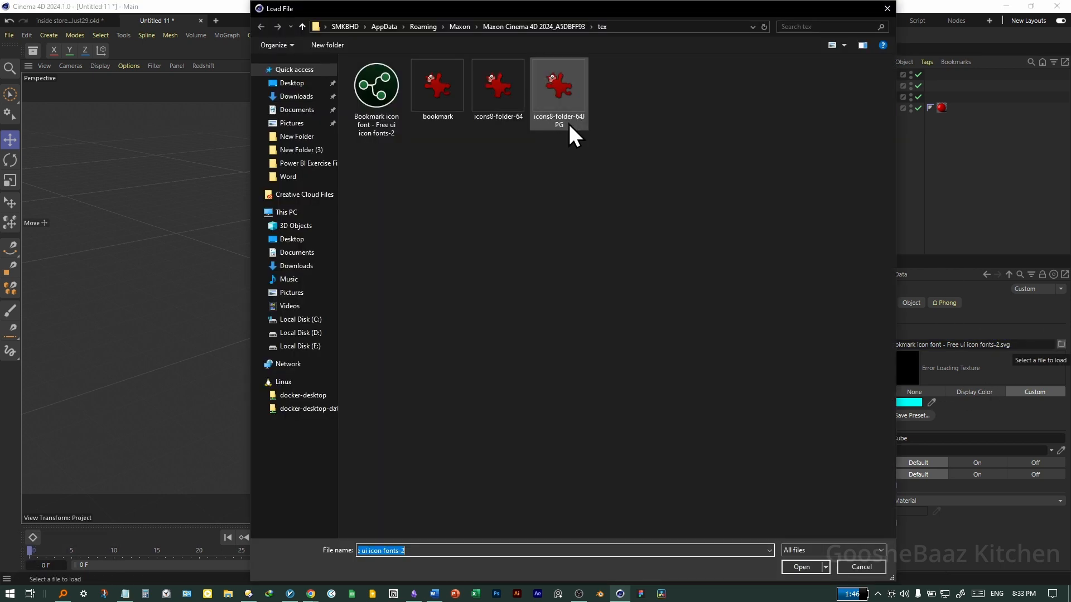
left_click(801, 566)
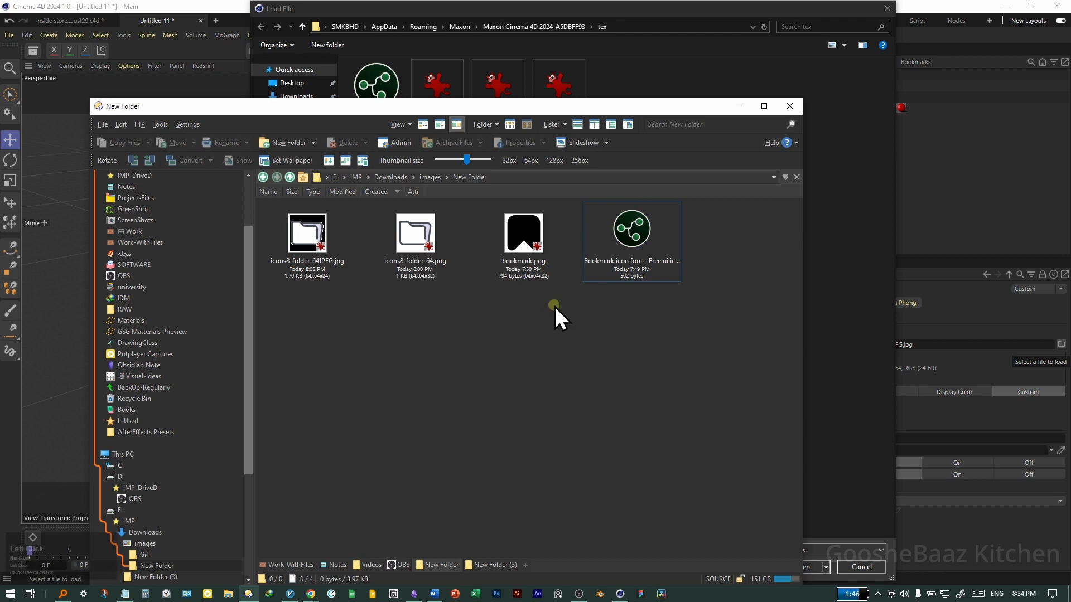
left_click(523, 232)
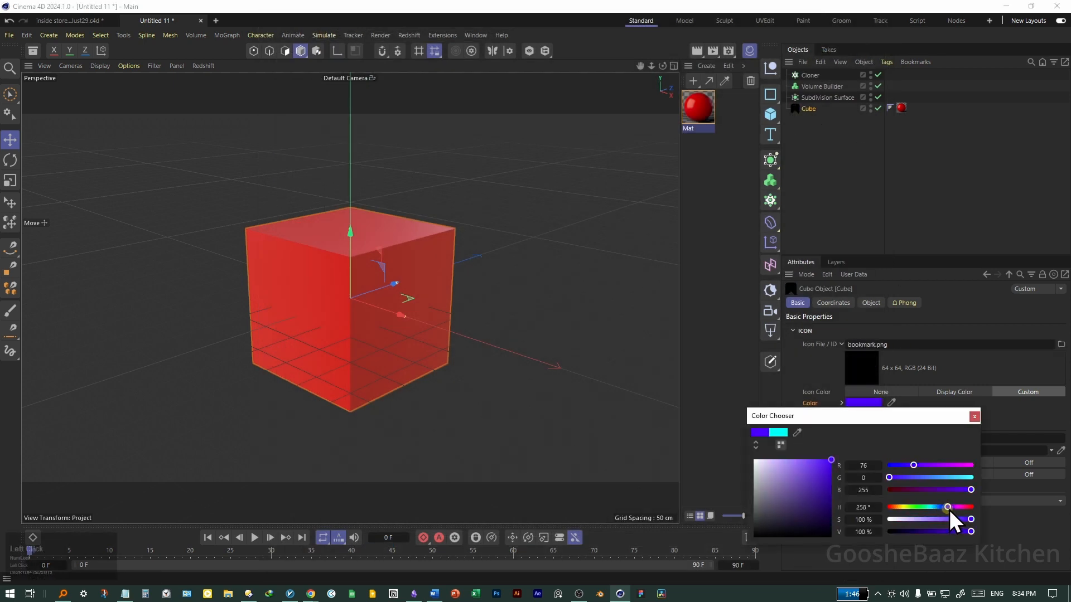
Step: Adjust the icon colour hue to tint the Cube's folder icon magenta
left_click(974, 417)
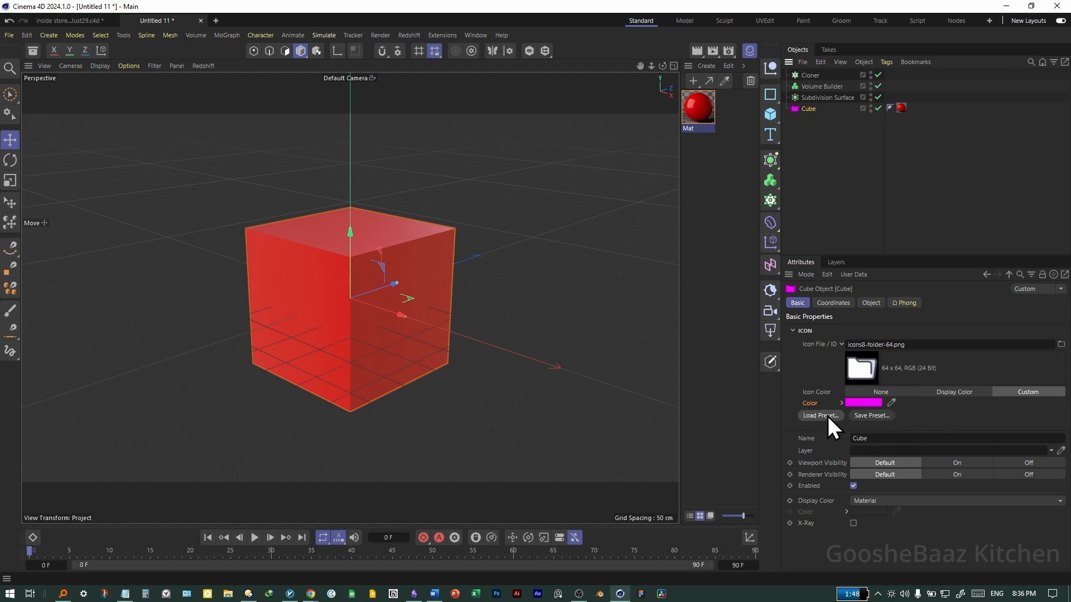
Step: Save the magenta folder icon as preset 'My Icon' and check it among icon presets
left_click(871, 415)
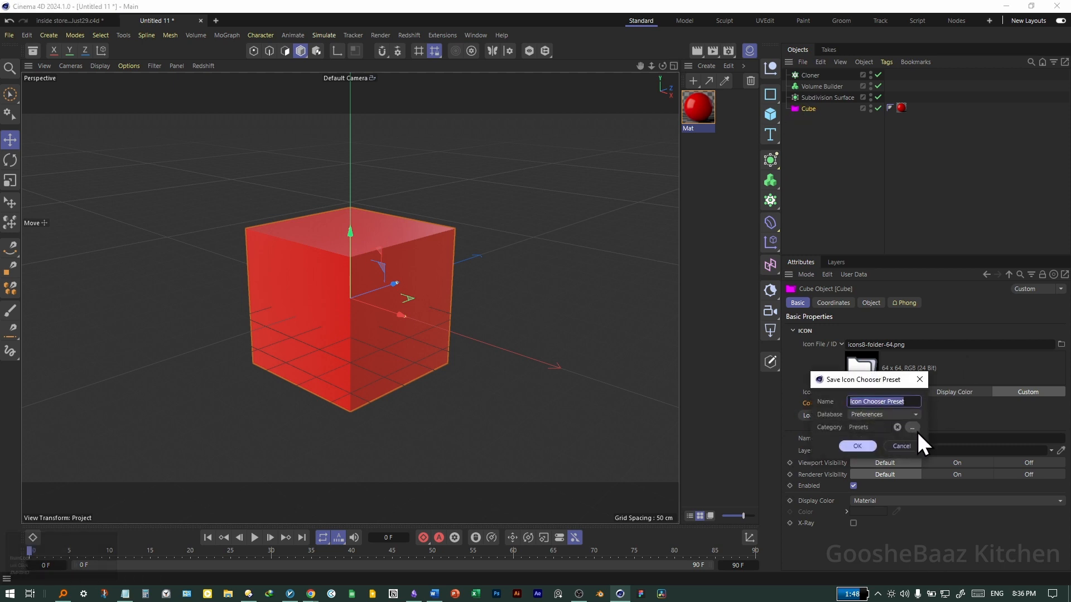
type("My")
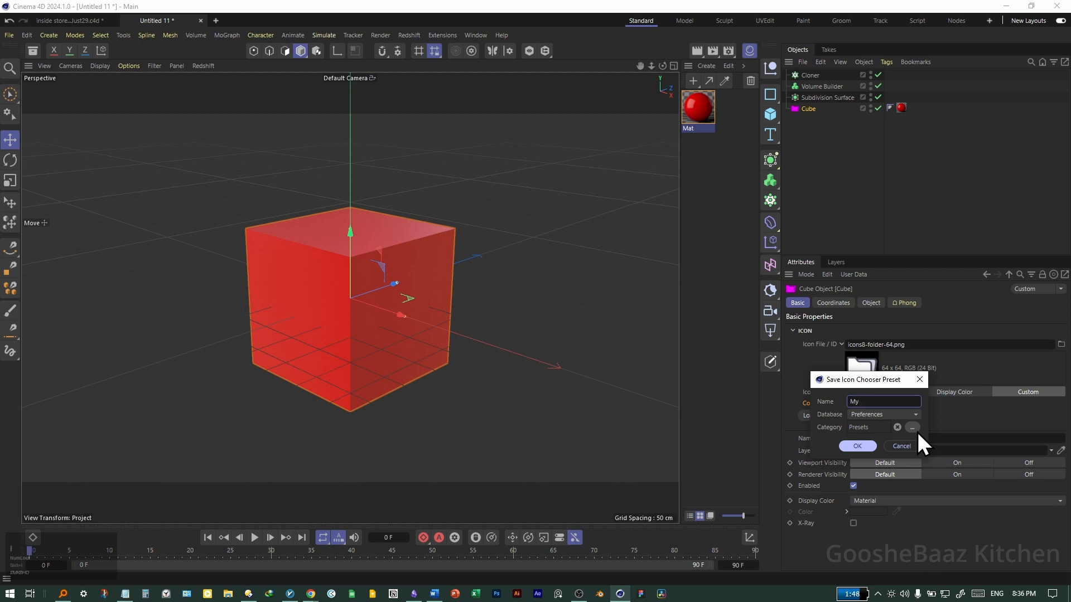
left_click(857, 446)
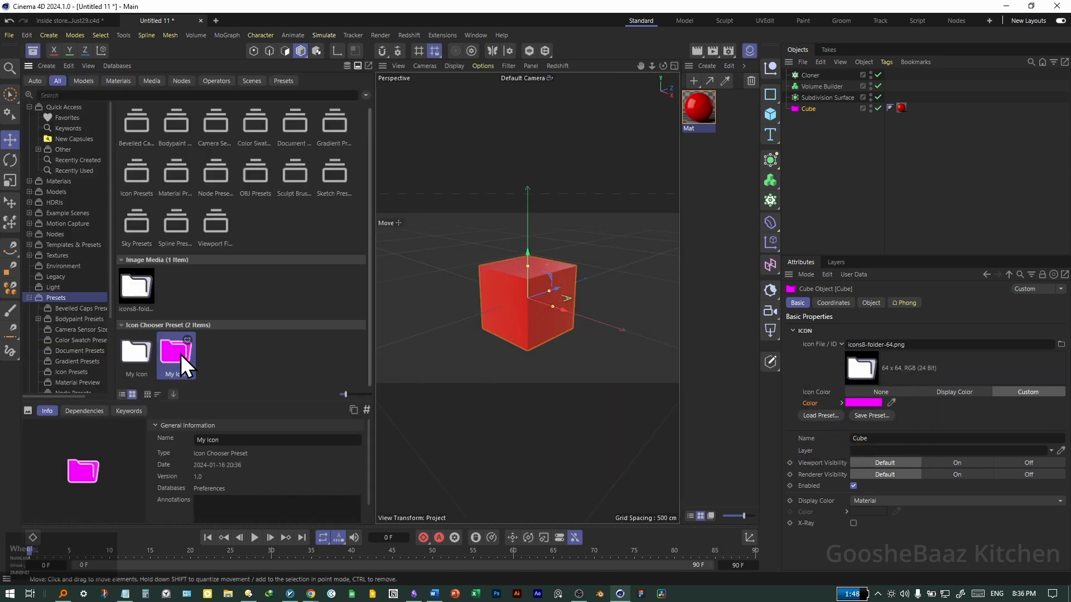
left_click(136, 352)
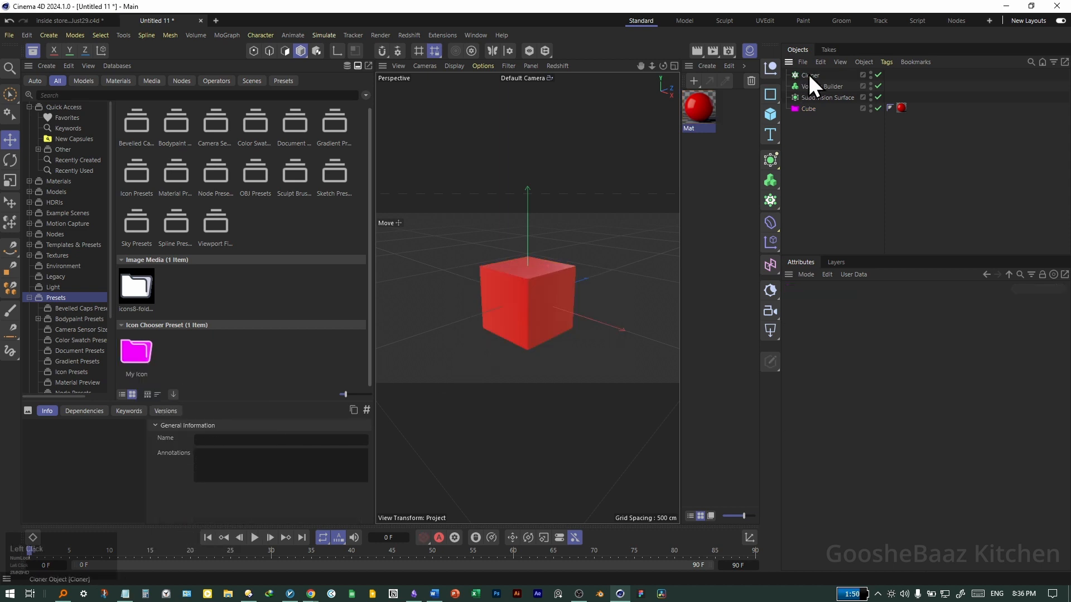
Step: Apply the 'My Icon' preset to the Cloner and add a Target tag to Volume Builder
left_click(810, 74)
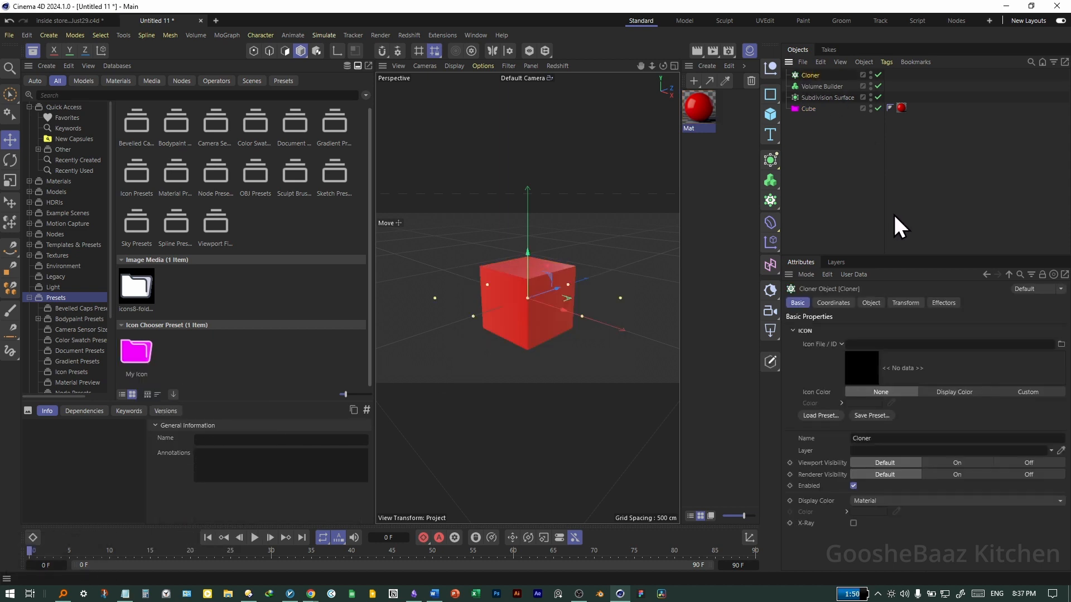
mouse_move(799, 374)
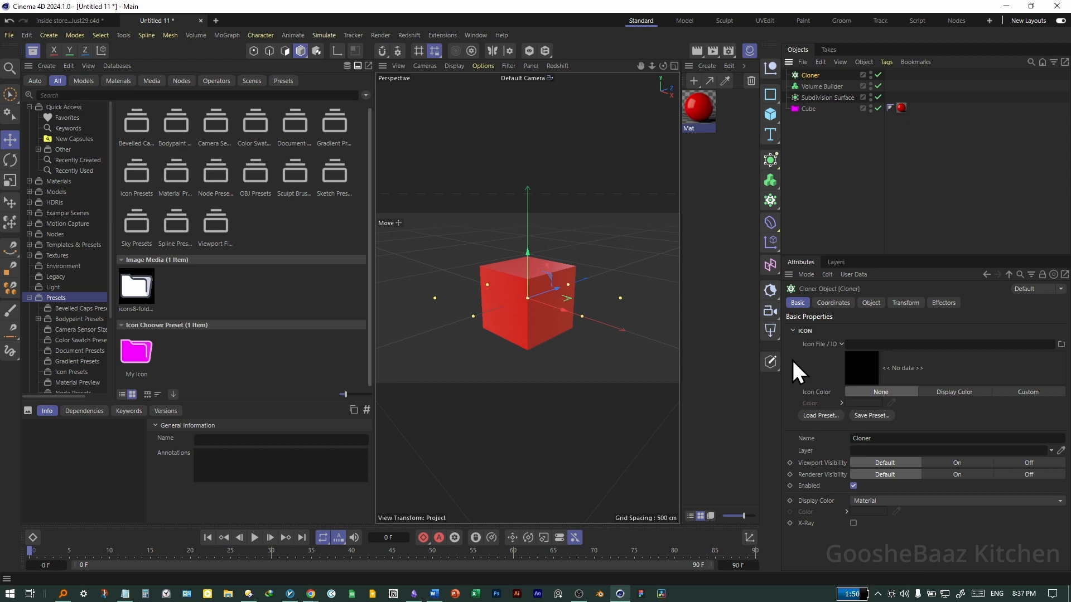
left_click(840, 344)
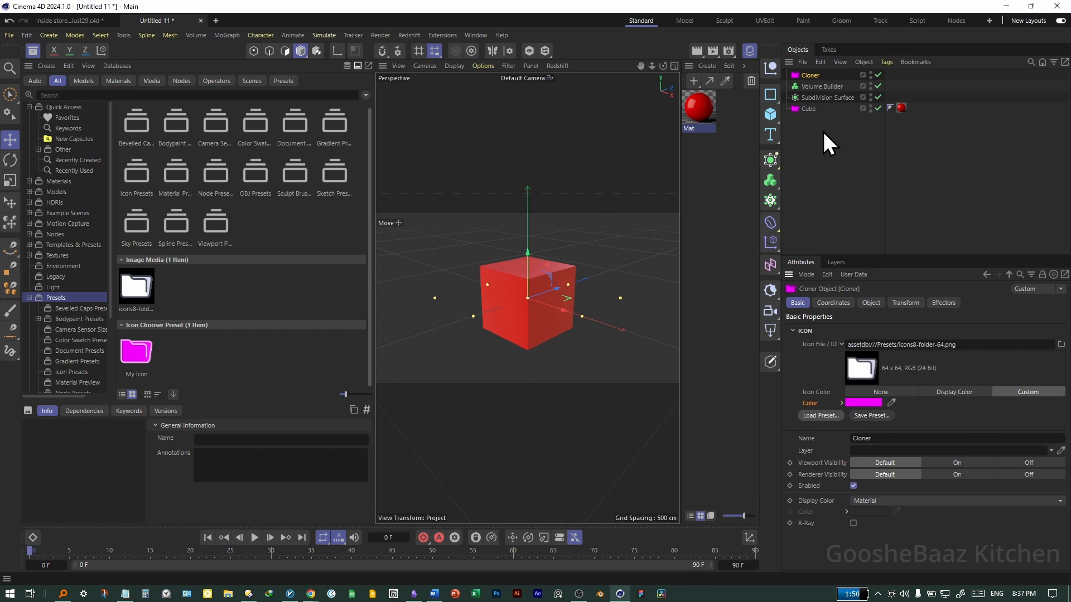
right_click(821, 86)
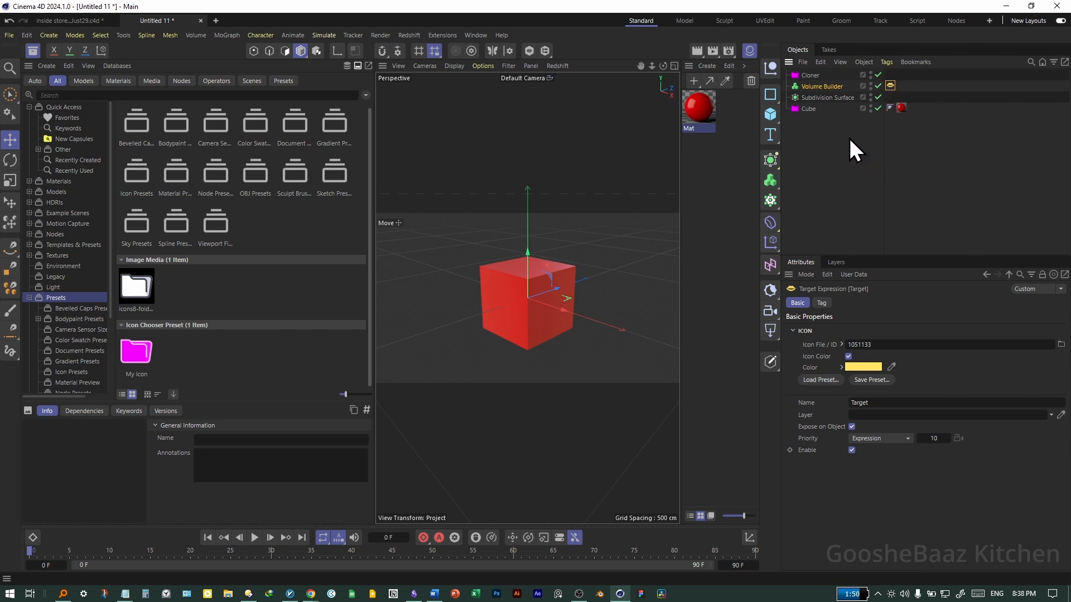
left_click(863, 61)
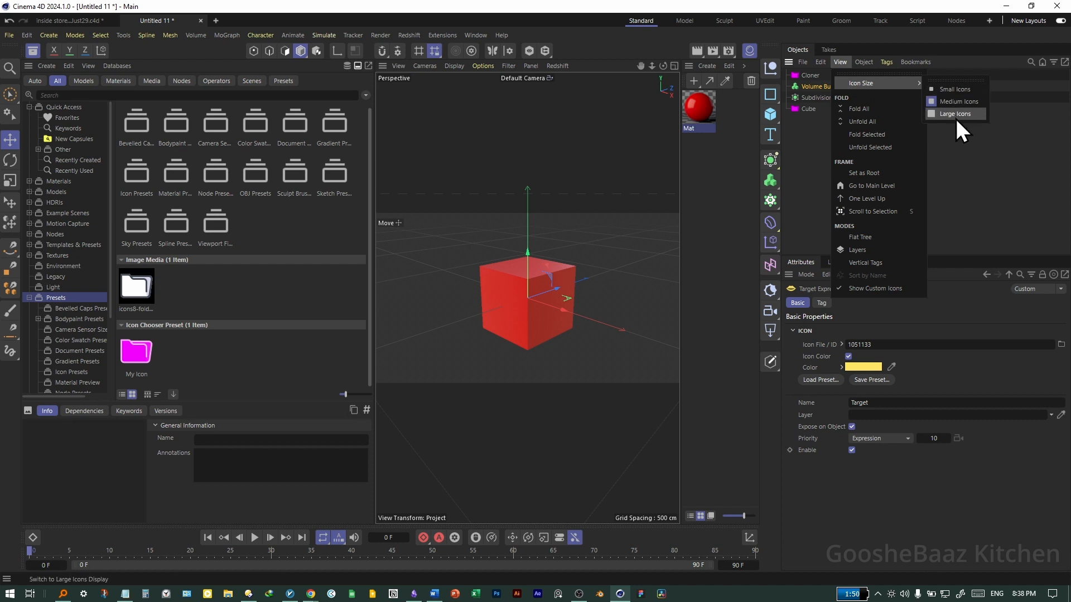
left_click(955, 114)
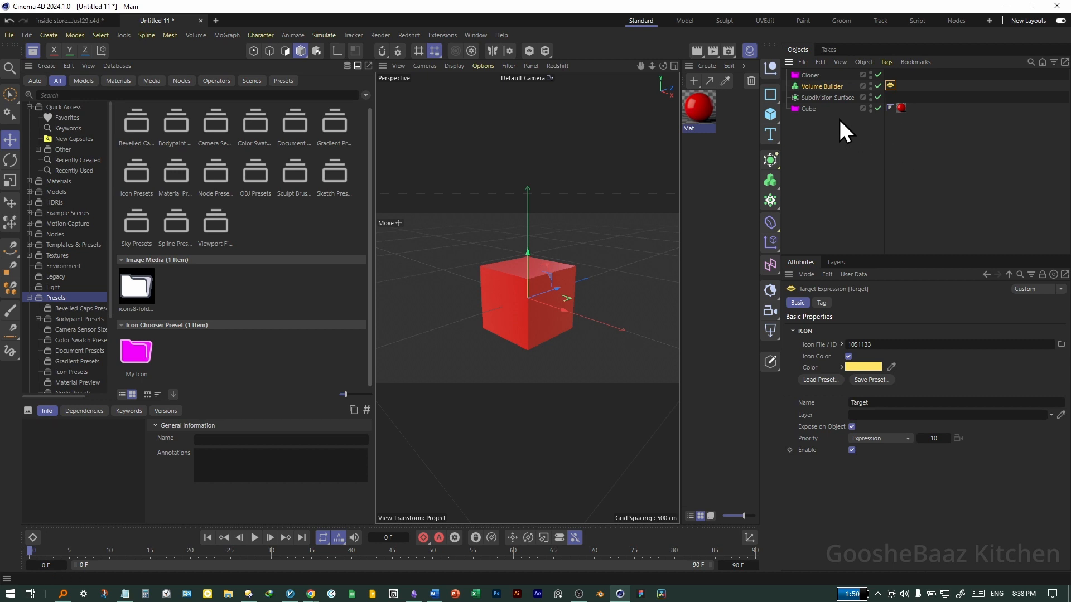
left_click(863, 62)
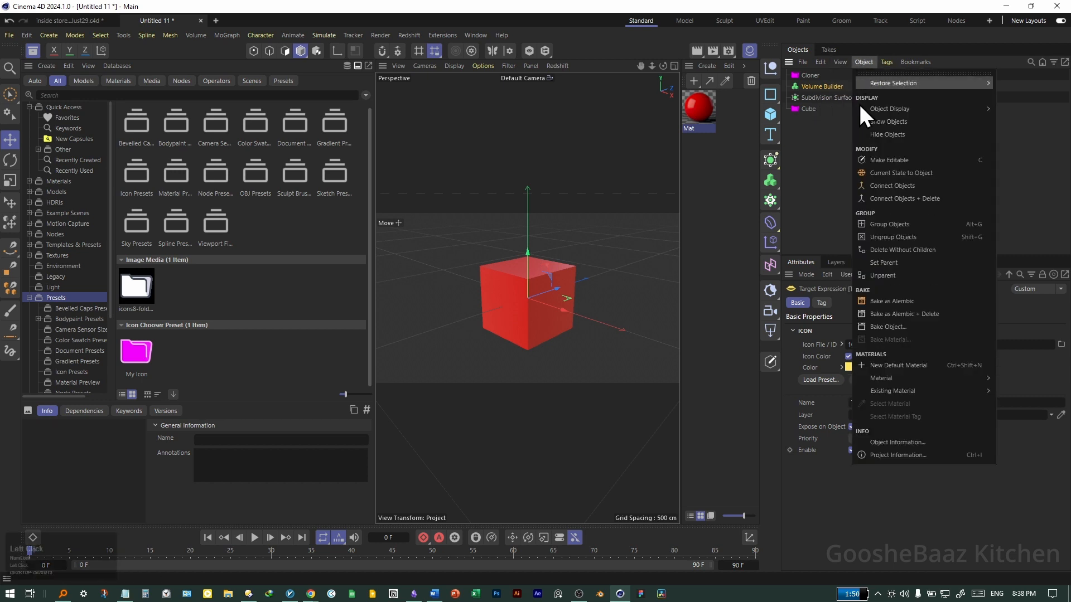
left_click(839, 62)
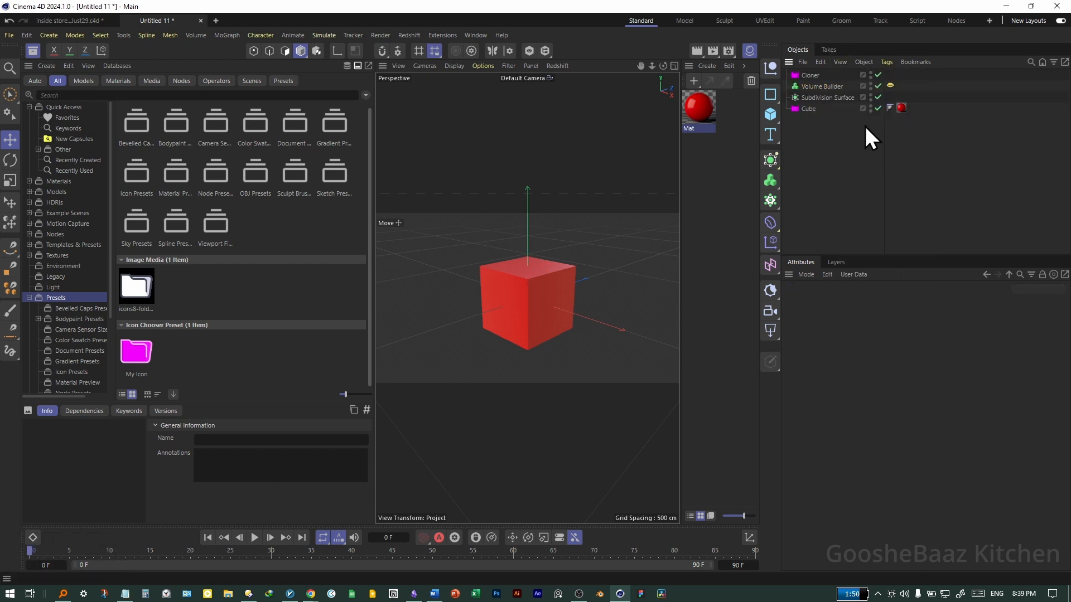
mouse_move(895, 144)
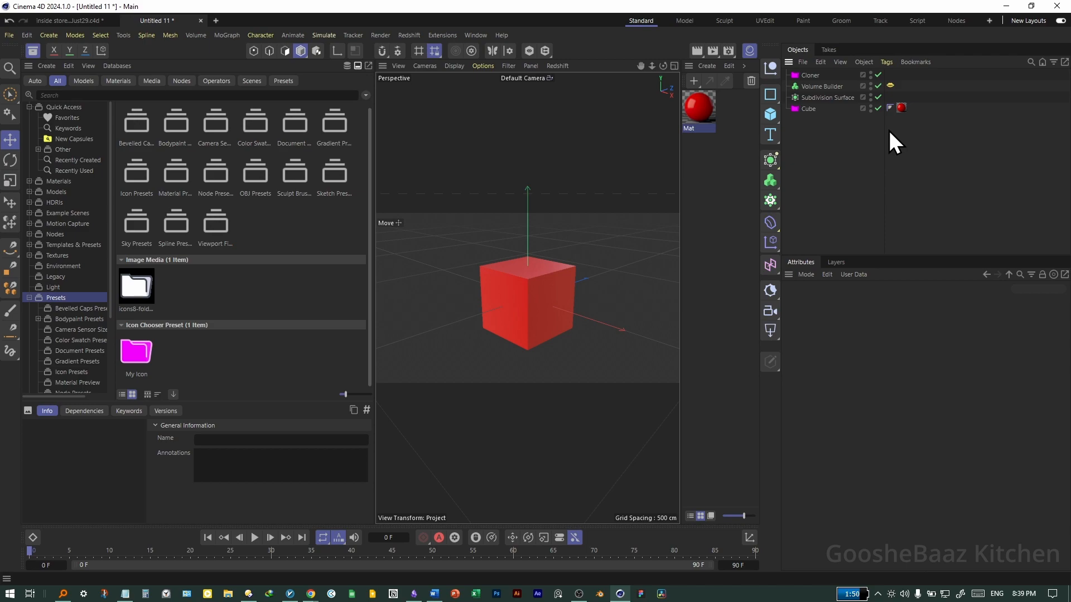